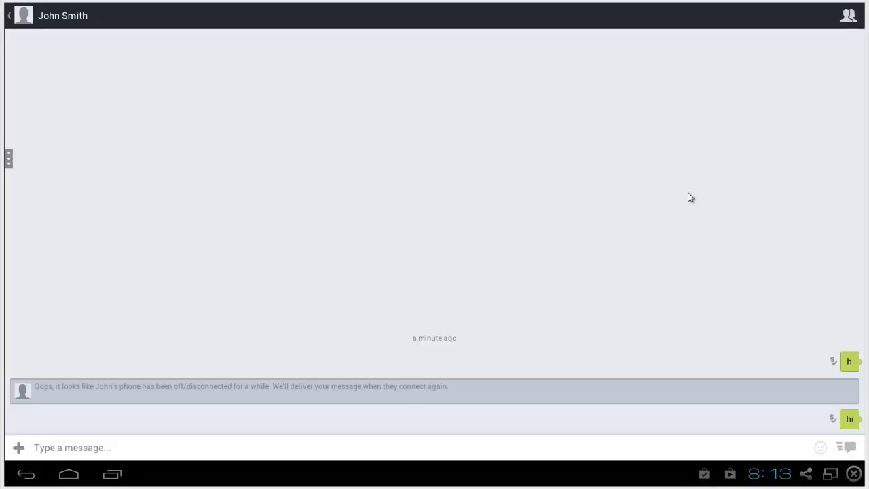
mouse_move(656, 205)
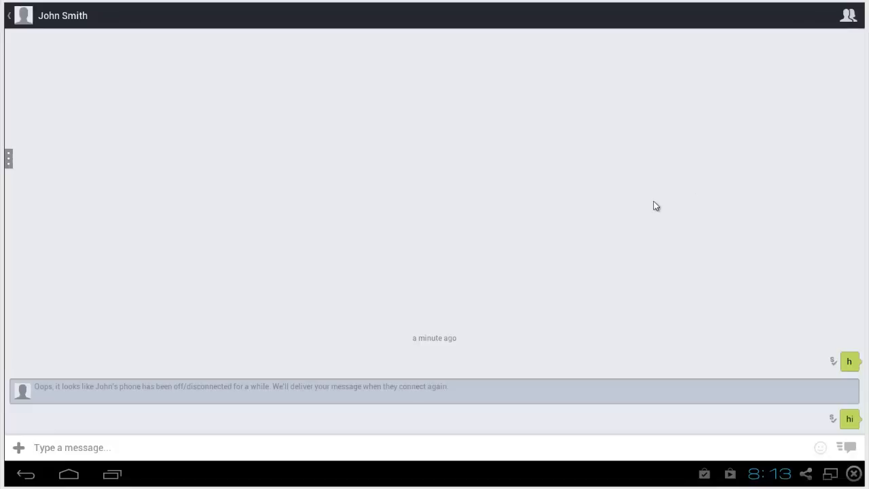
mouse_move(320, 150)
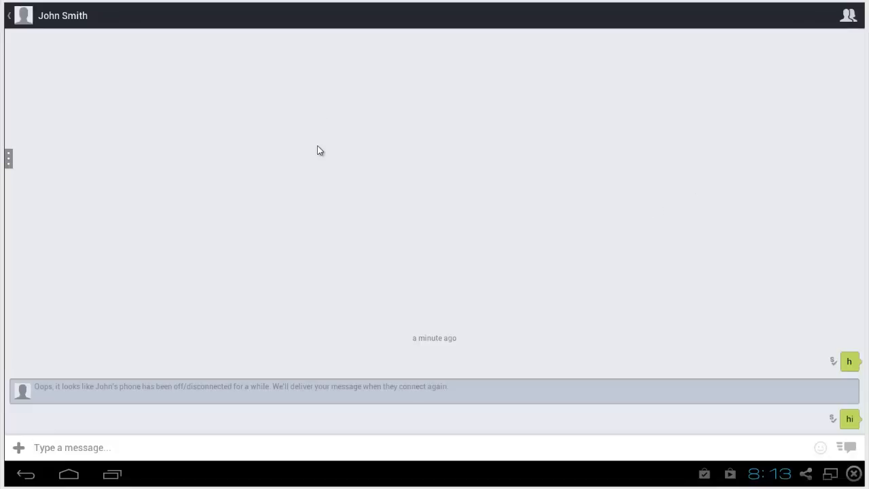
mouse_move(236, 138)
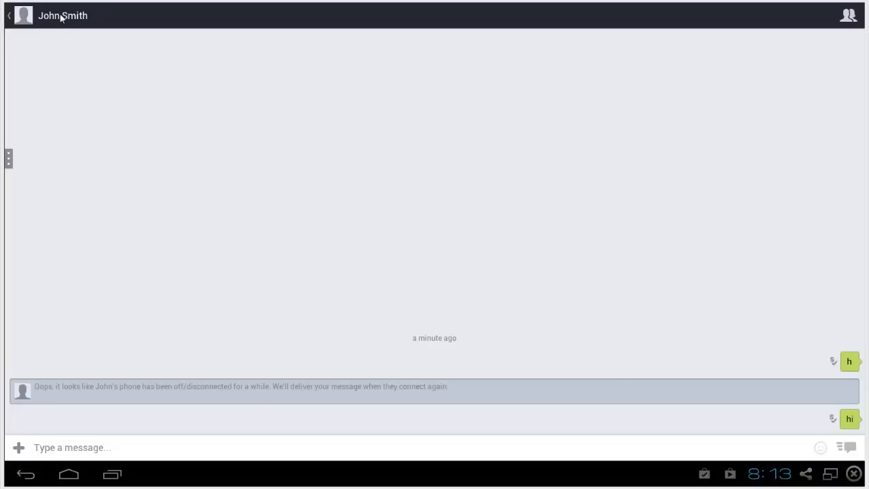
mouse_move(386, 130)
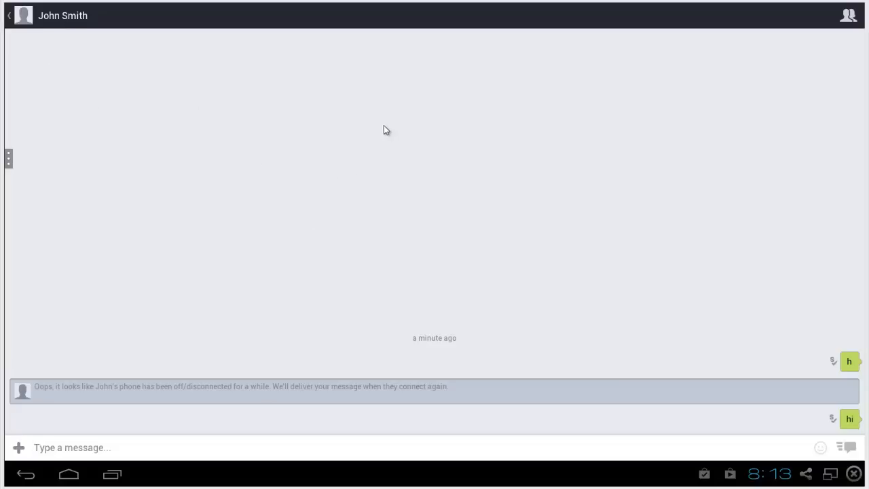
mouse_move(97, 37)
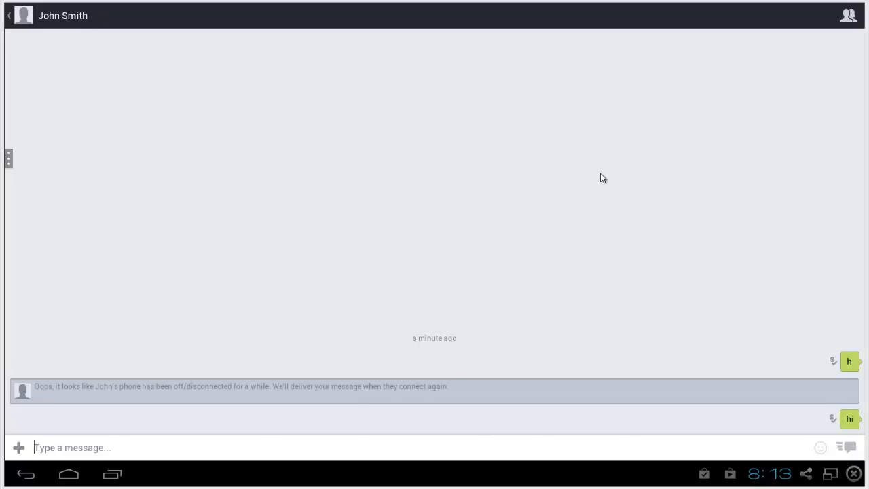
mouse_move(828, 349)
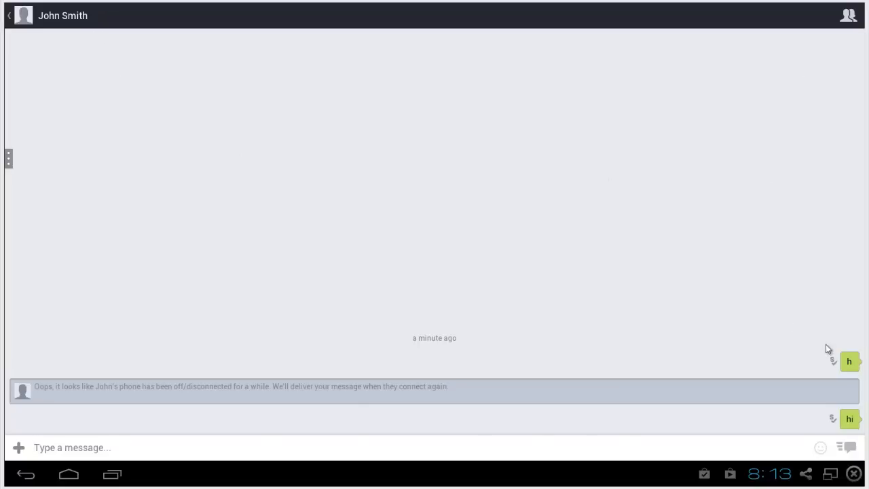
mouse_move(848, 15)
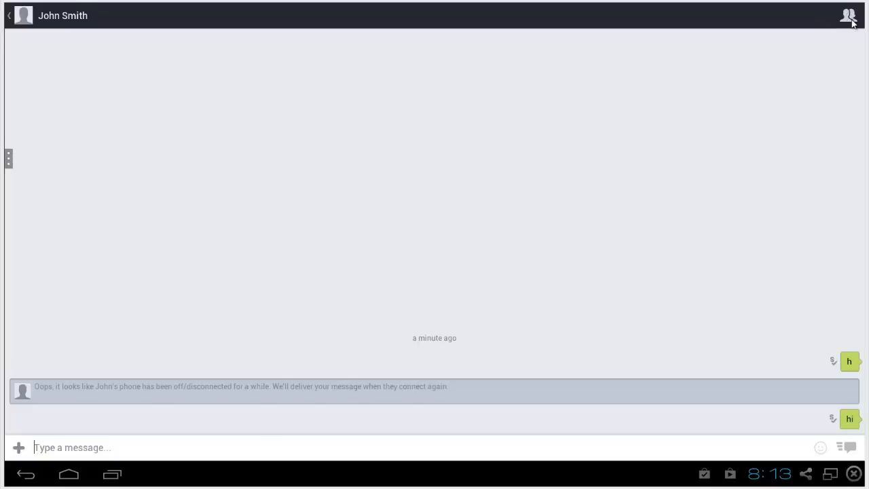
- Delete the John Smith conversation from its info options and confirm the deletion
click(849, 15)
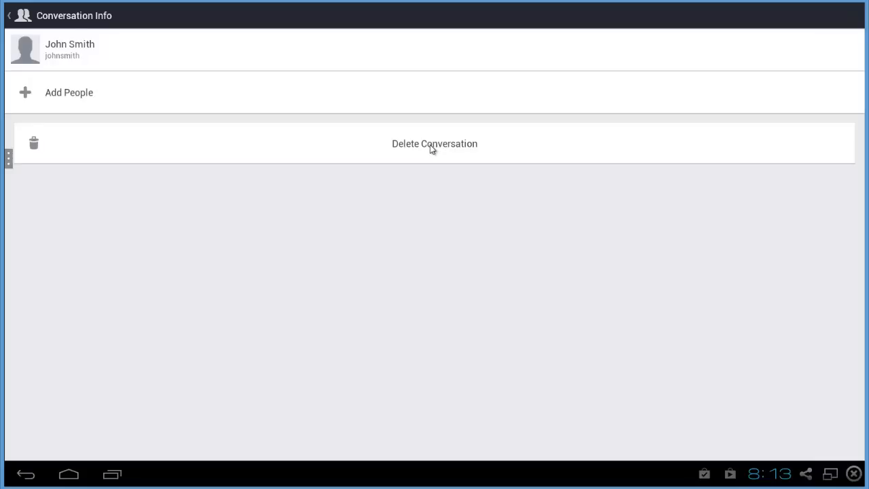
click(435, 143)
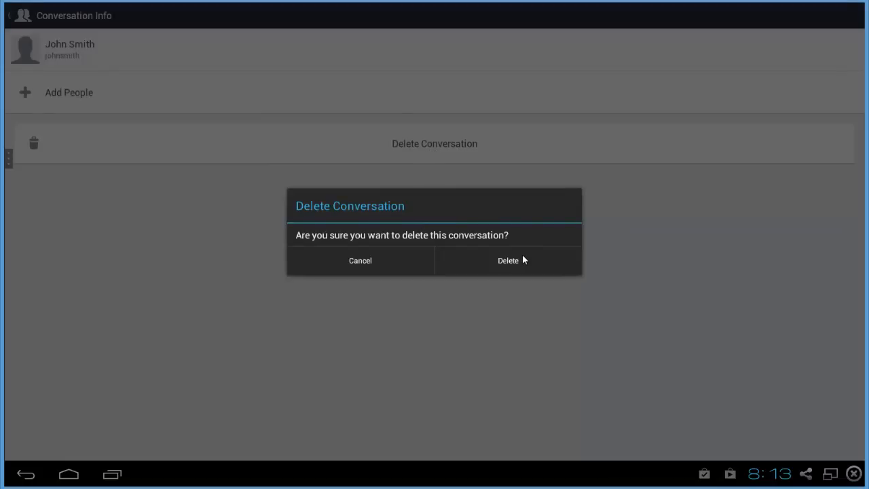
mouse_move(536, 268)
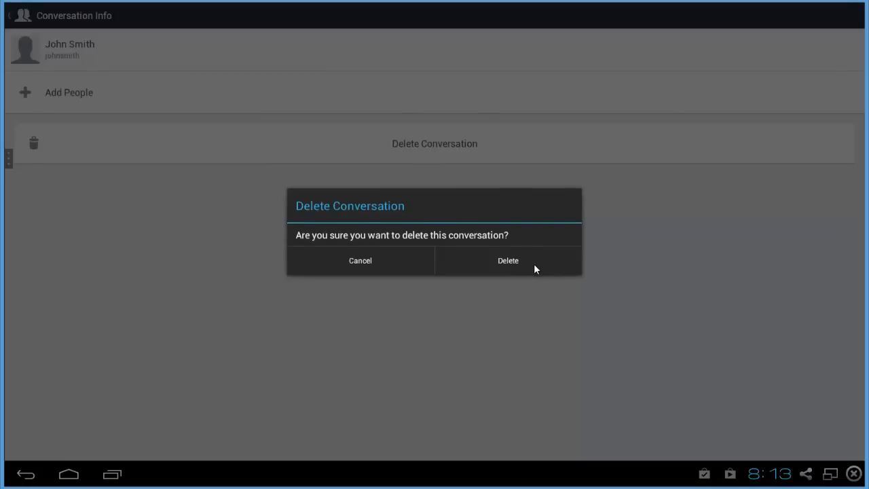
mouse_move(532, 269)
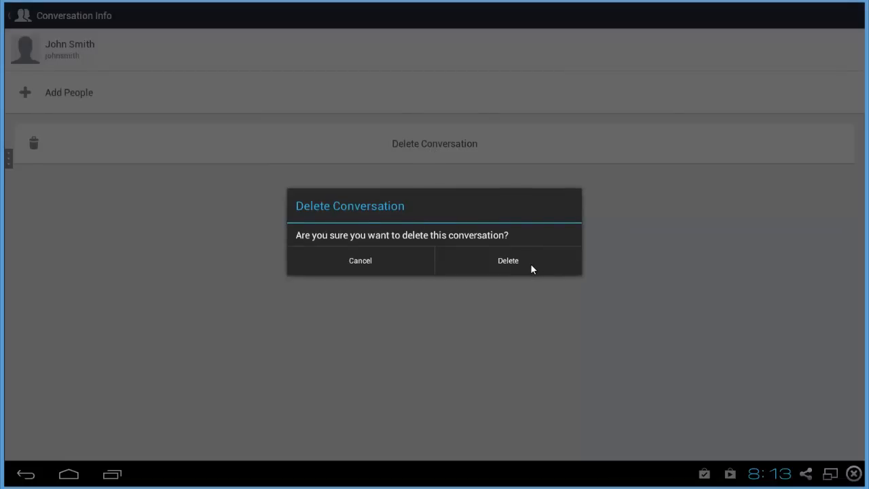
mouse_move(539, 276)
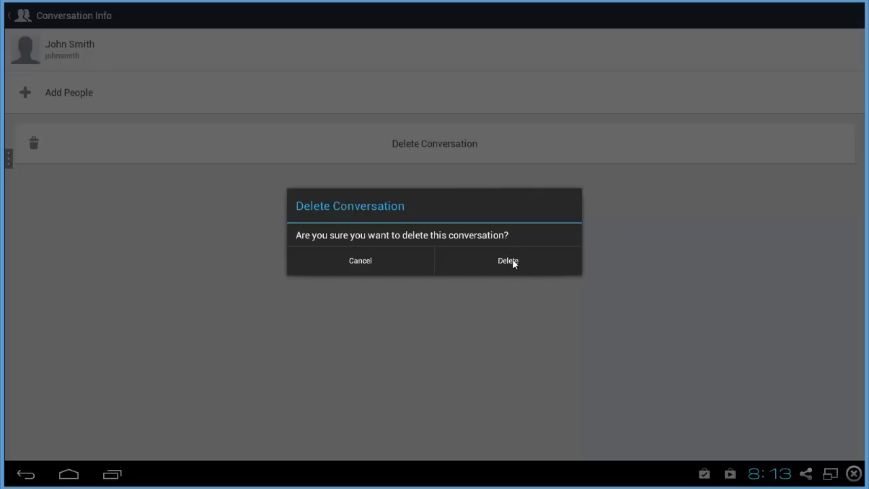
click(508, 261)
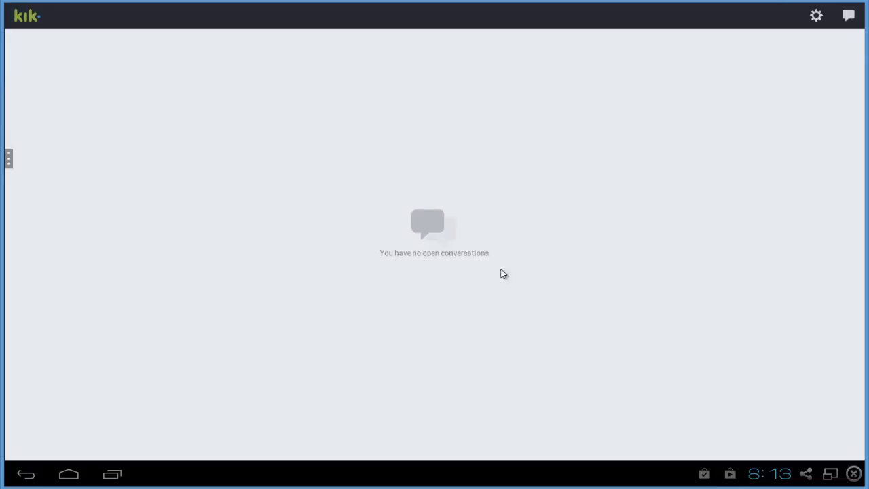
mouse_move(549, 279)
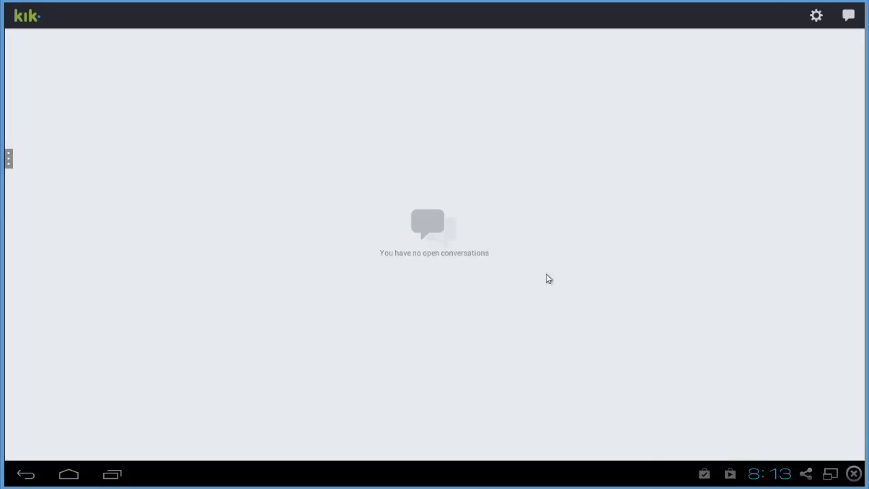
mouse_move(406, 253)
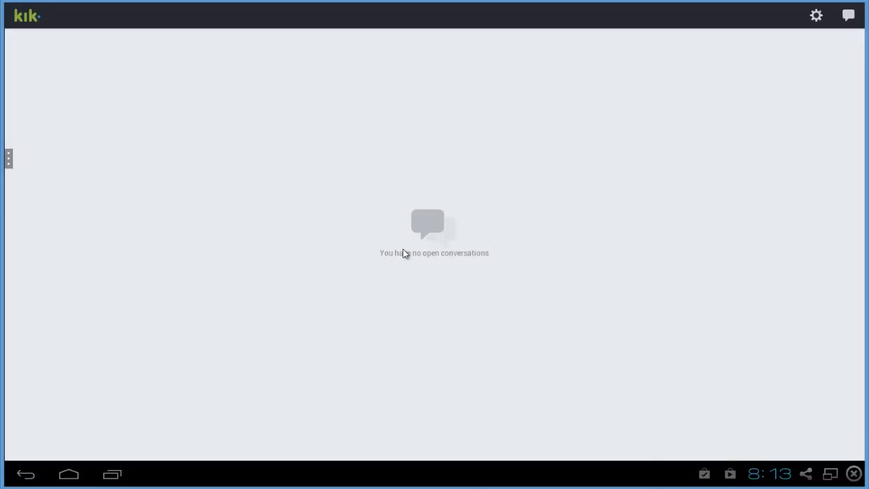
mouse_move(523, 267)
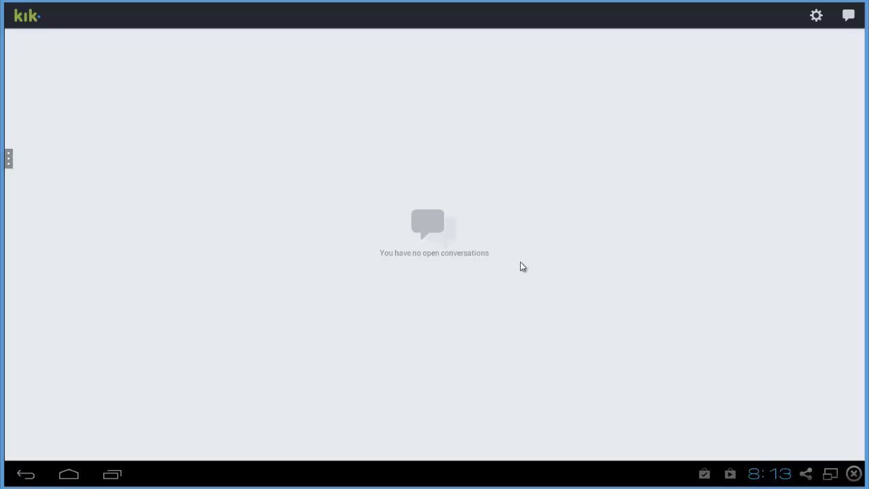
mouse_move(523, 295)
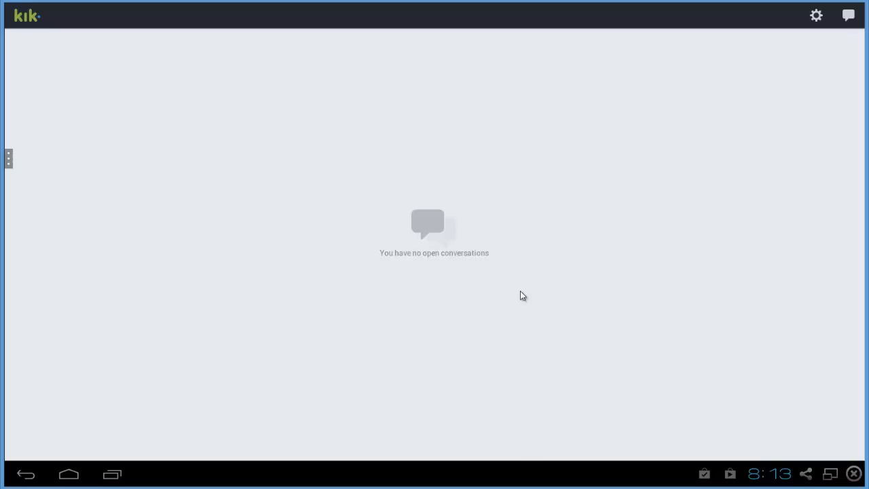